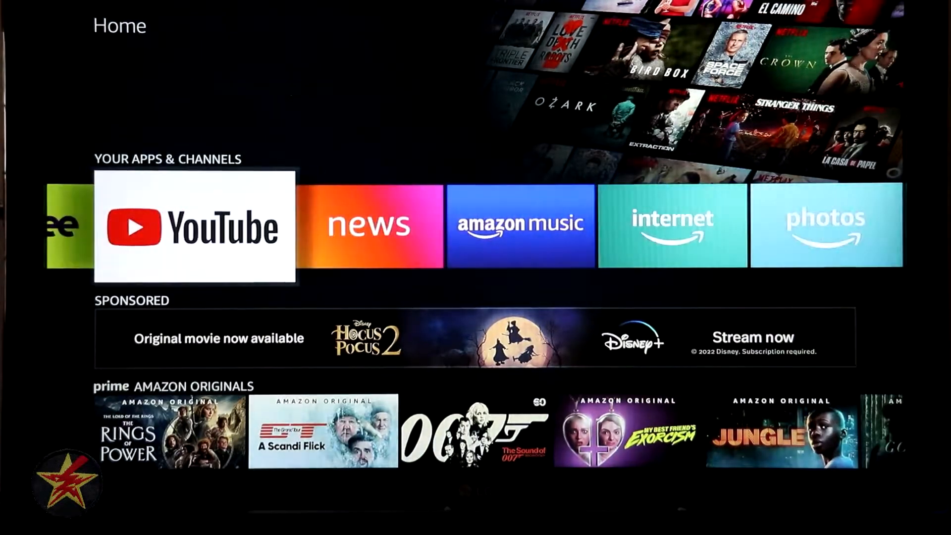
- Scroll down the home rows past Prime originals and action movies to Netflix Recommends
{"action": "scroll", "scroll_direction": "down", "scroll_amount": 3}
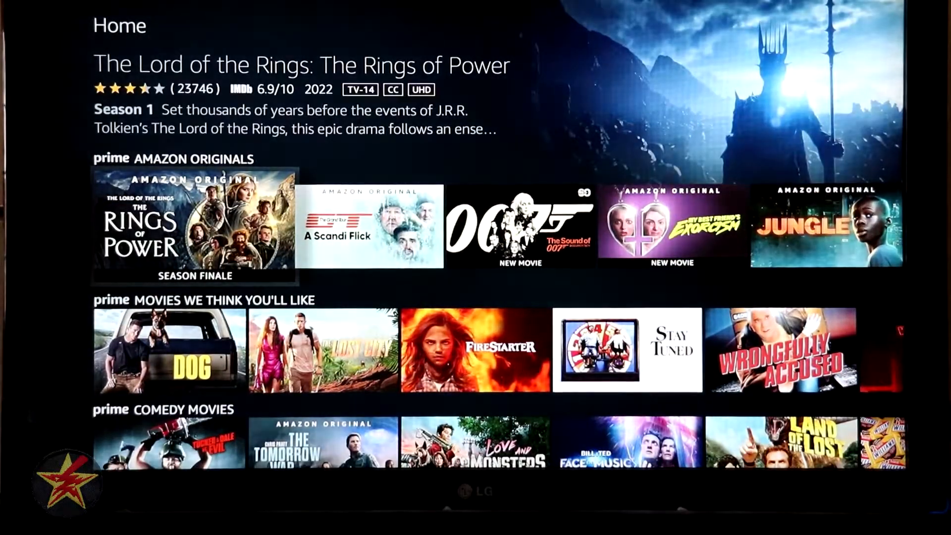
{"action": "scroll", "scroll_direction": "right", "scroll_amount": 3}
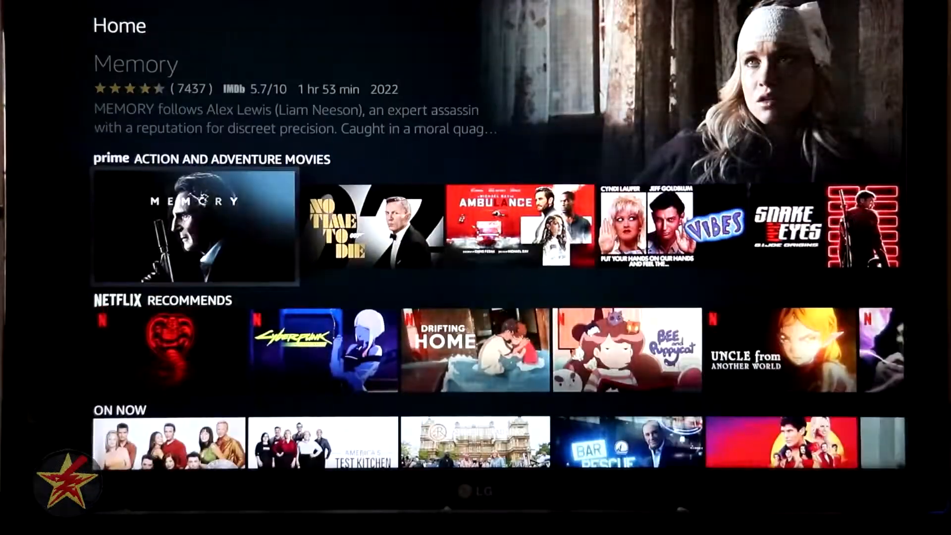
{"action": "scroll", "scroll_direction": "right", "scroll_amount": 3}
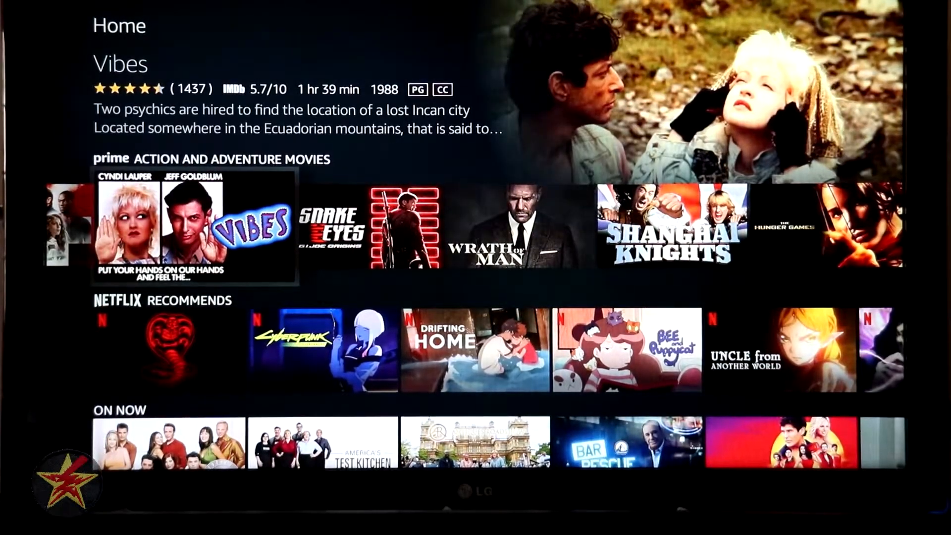
{"action": "scroll", "scroll_direction": "down", "scroll_amount": 3}
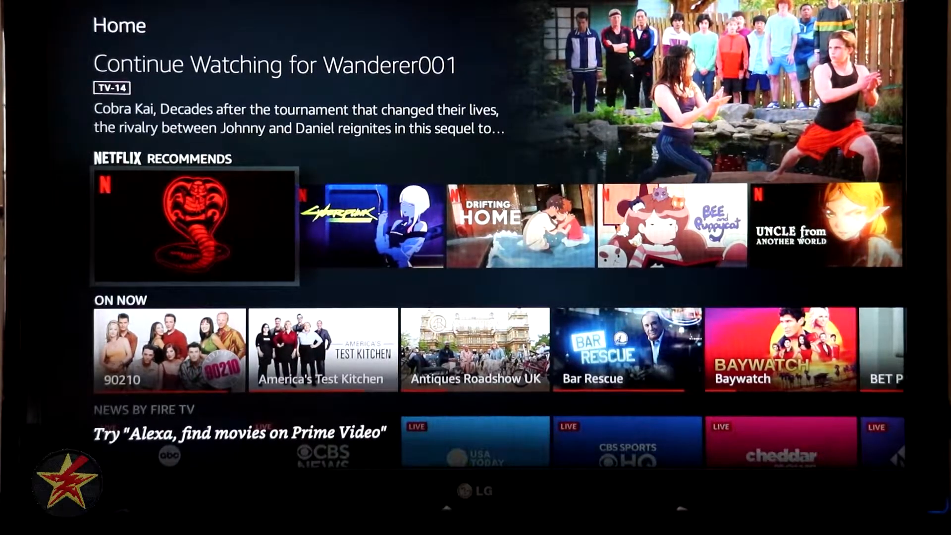
- Scroll through the On Now, News by Fire TV, Tubi and Freevee rows to Prime Fantasy Movies
{"action": "scroll", "scroll_direction": "down", "scroll_amount": 3}
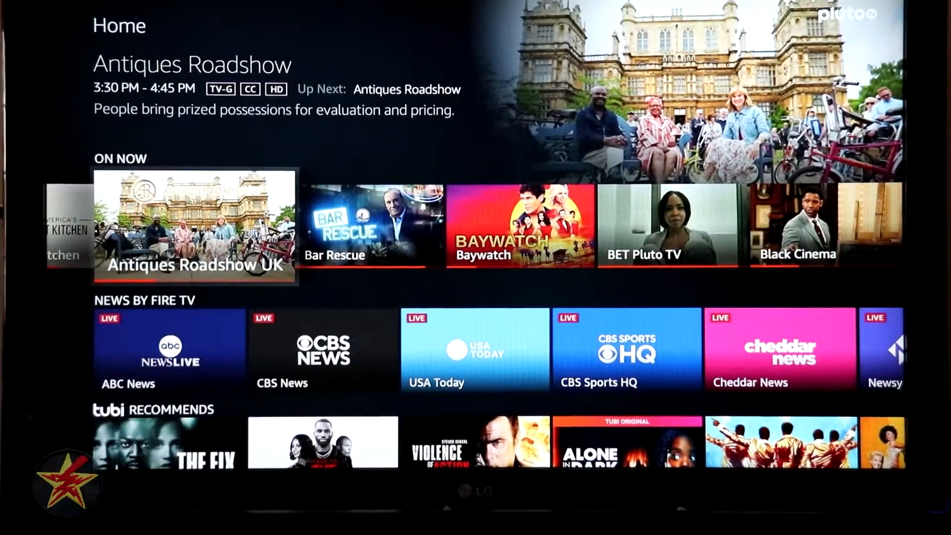
{"action": "scroll", "scroll_direction": "down", "scroll_amount": 3}
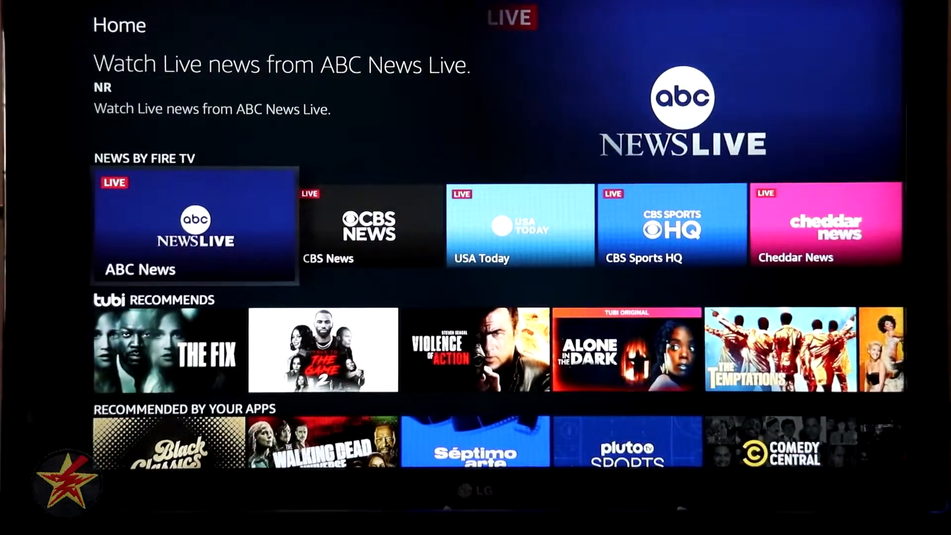
{"action": "scroll", "scroll_direction": "down", "scroll_amount": 3}
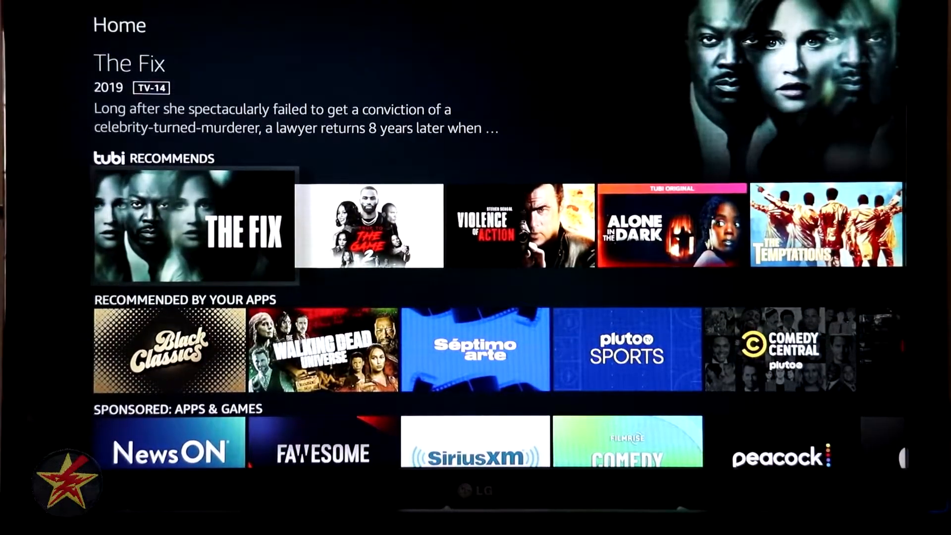
{"action": "scroll", "scroll_direction": "down", "scroll_amount": 3}
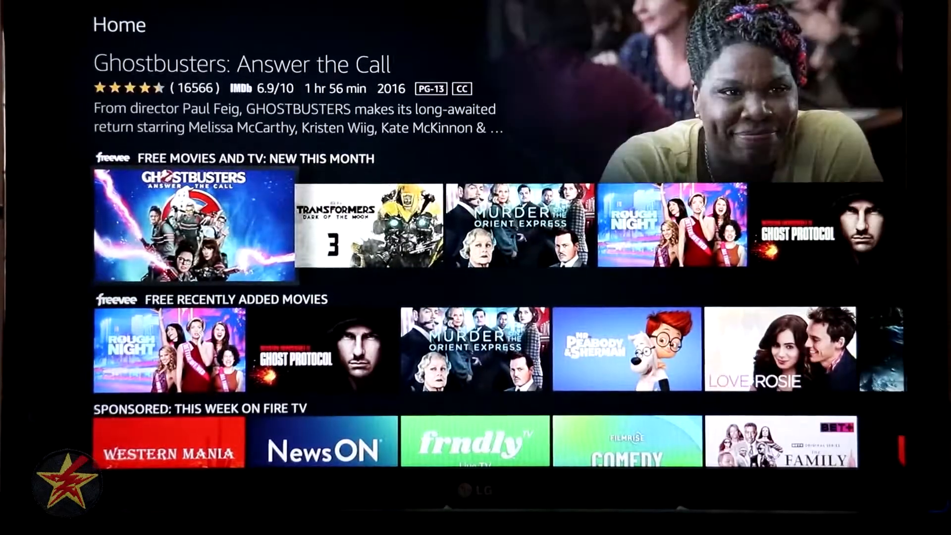
{"action": "scroll", "scroll_direction": "down", "scroll_amount": 3}
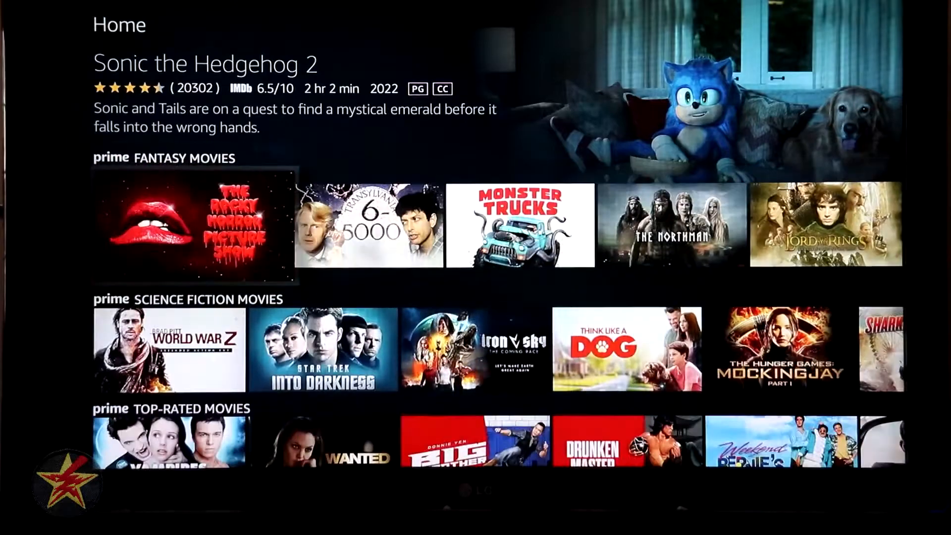
- Move back to the featured banner and top navigation bar
{"action": "scroll", "scroll_direction": "down", "scroll_amount": 3}
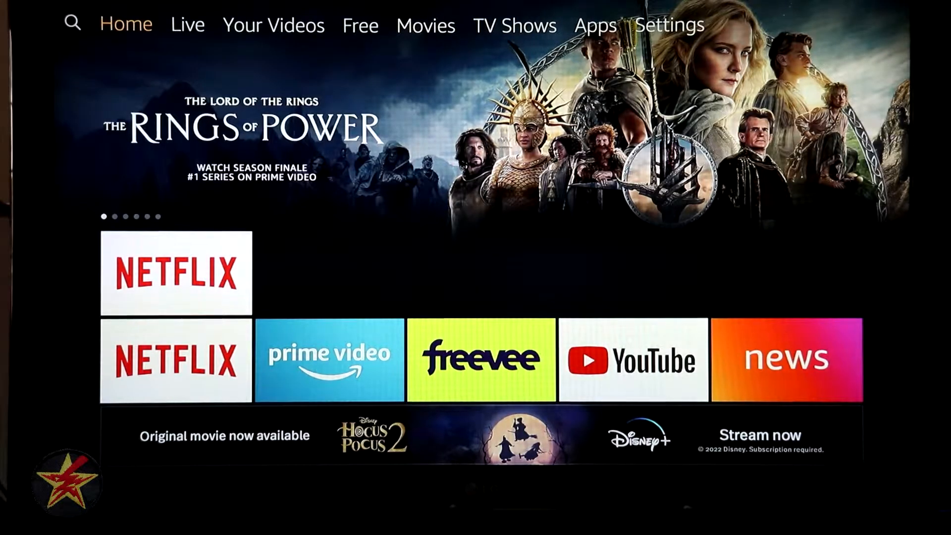
{"action": "left_click", "coordinate": [74, 23]}
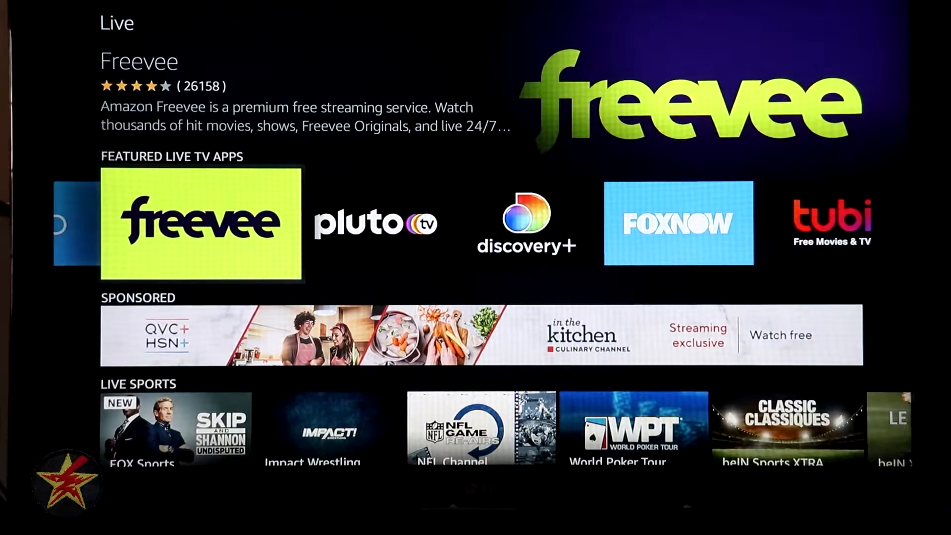
- Browse the Featured Live TV Apps, Free Live TV Channels and Add Prime Video Channels rows
{"action": "scroll", "scroll_direction": "down", "scroll_amount": 3}
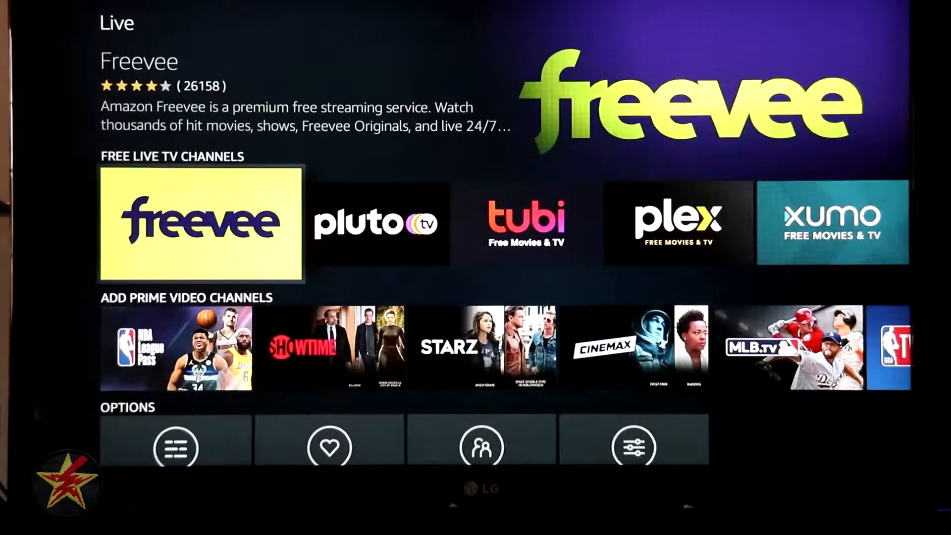
{"action": "scroll", "scroll_direction": "right", "scroll_amount": 3}
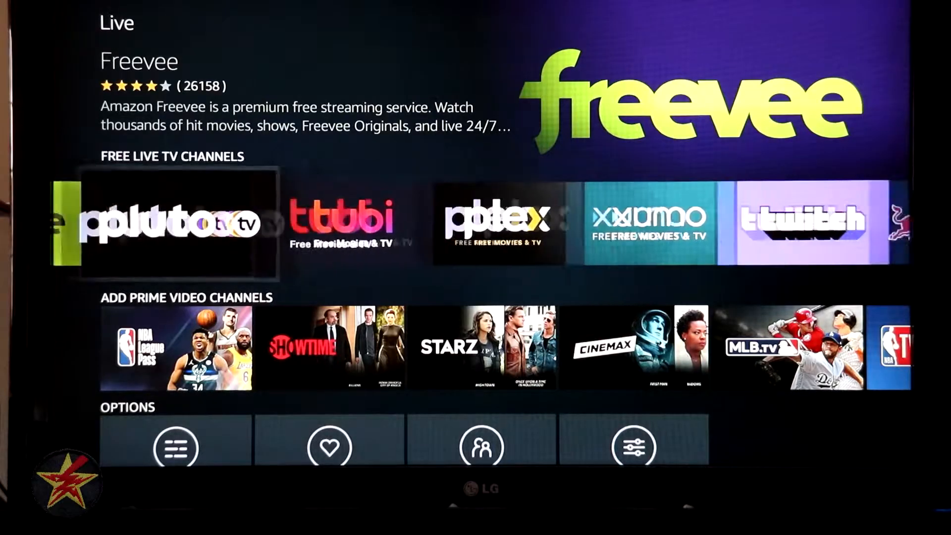
{"action": "scroll", "scroll_direction": "right", "scroll_amount": 3}
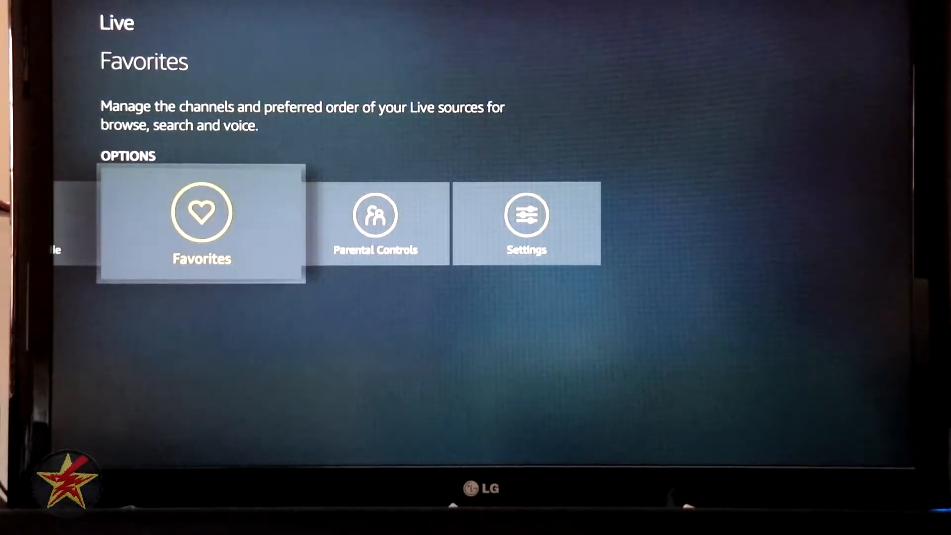
- Select Favorites in the Live options row to manage live channels
{"action": "key", "text": "Right"}
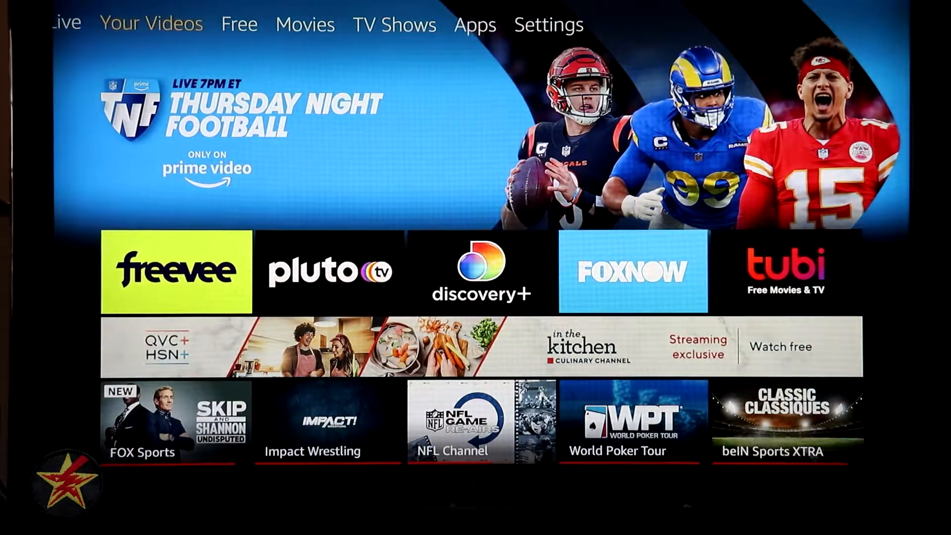
- Open Your Videos and browse the Watchlist and Your Video Library rows
{"action": "left_click", "coordinate": [151, 11]}
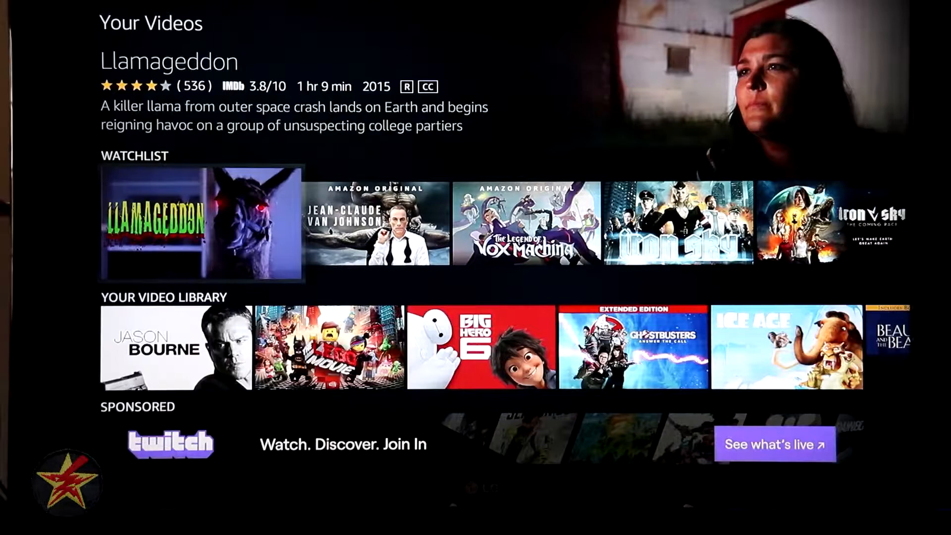
{"action": "scroll", "scroll_direction": "right", "scroll_amount": 3}
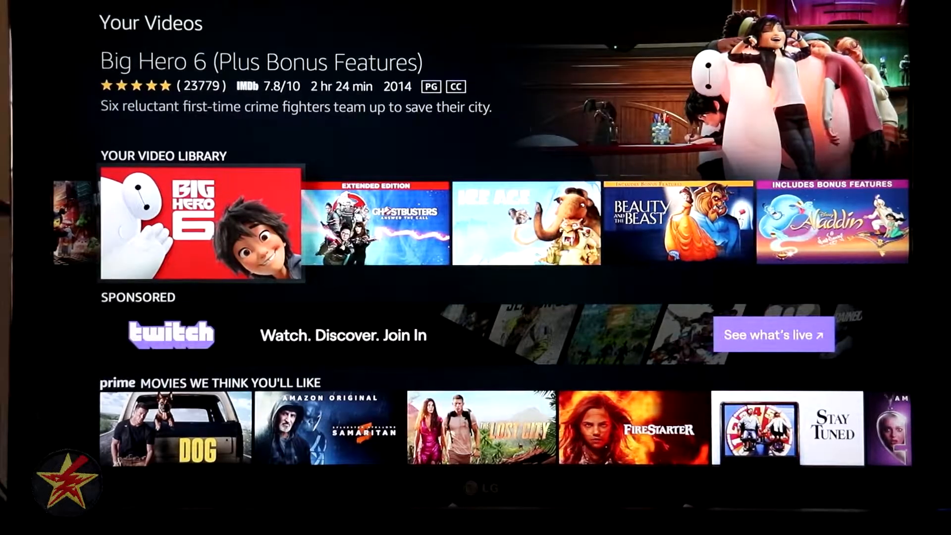
{"action": "scroll", "scroll_direction": "down", "scroll_amount": 3}
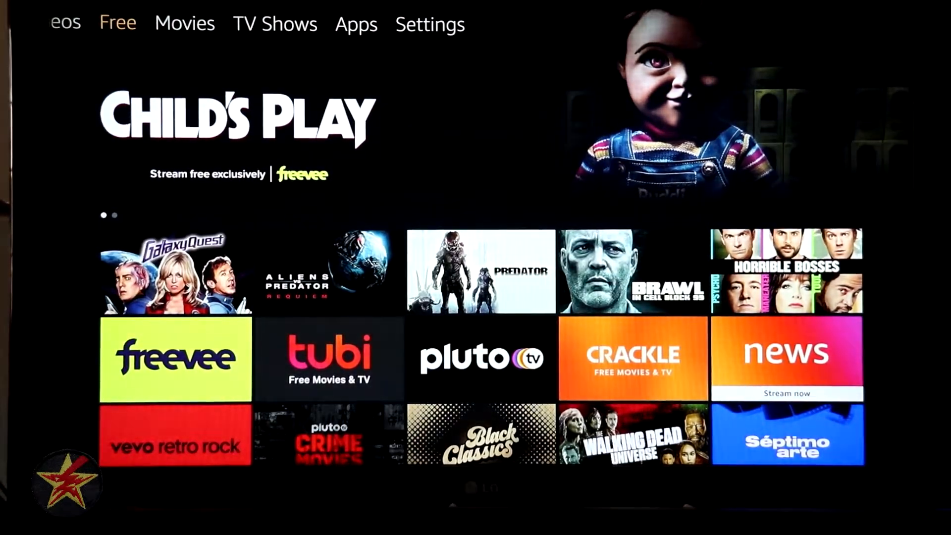
- Browse the Free tab's free movie rows down to Tubi Recommends
{"action": "scroll", "scroll_direction": "down", "scroll_amount": 3}
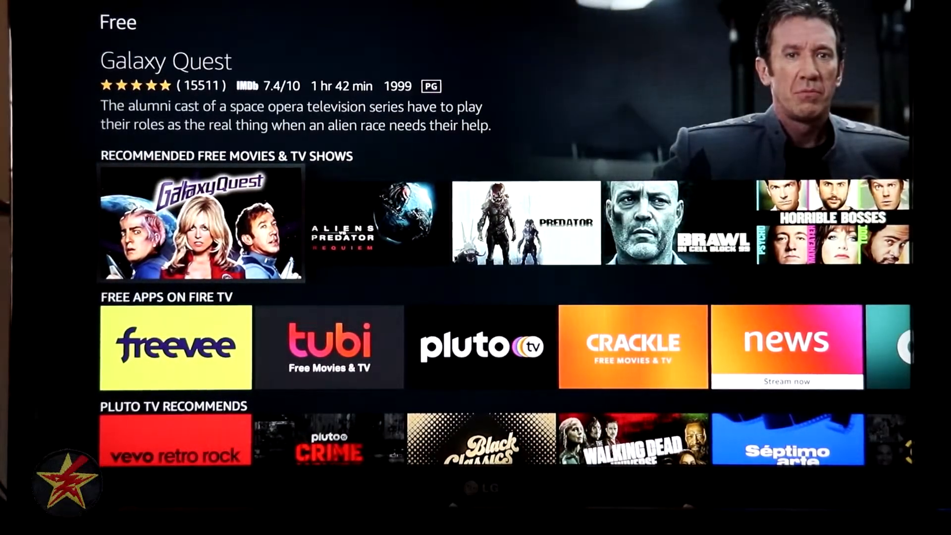
{"action": "key", "text": "right"}
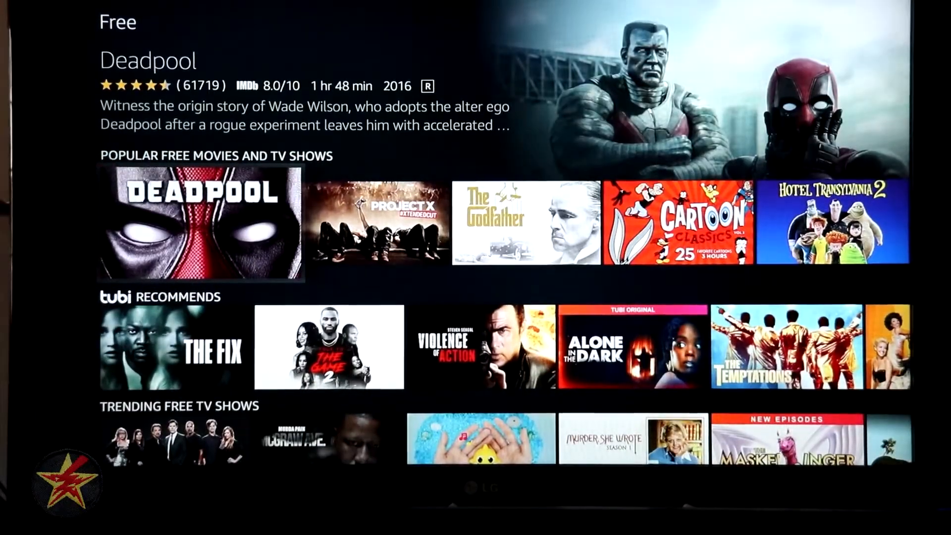
{"action": "key", "text": "down"}
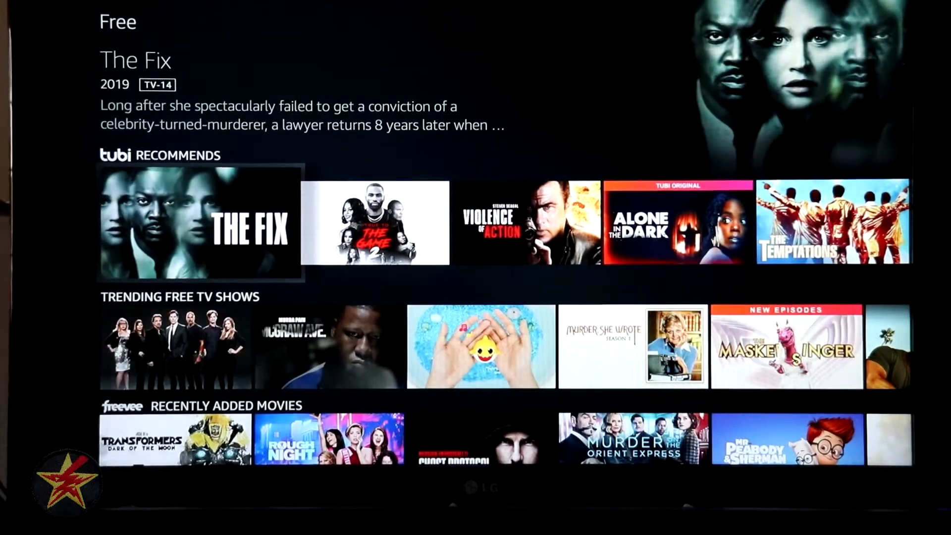
{"action": "scroll", "scroll_direction": "down", "scroll_amount": 3}
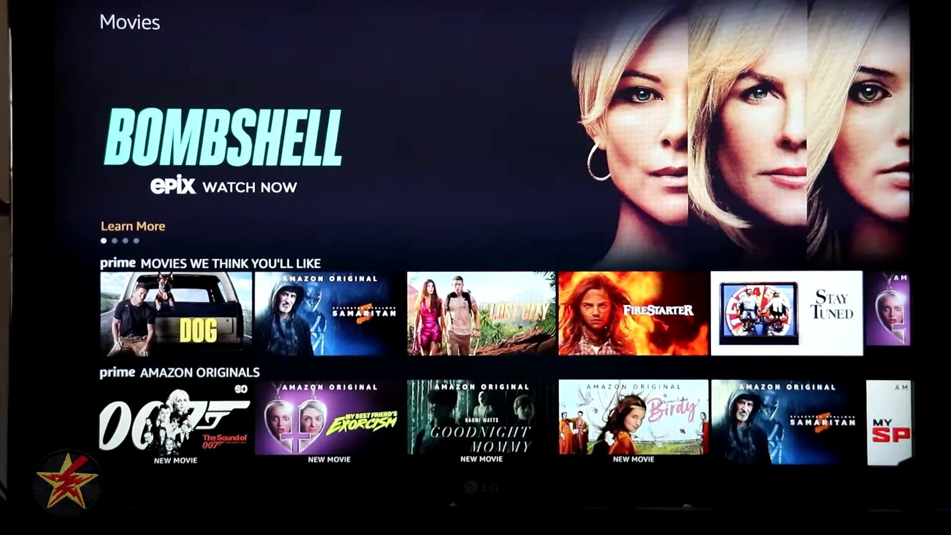
- Step down into the Movies We Think You'll Like recommendation row
{"action": "left_click", "coordinate": [175, 322]}
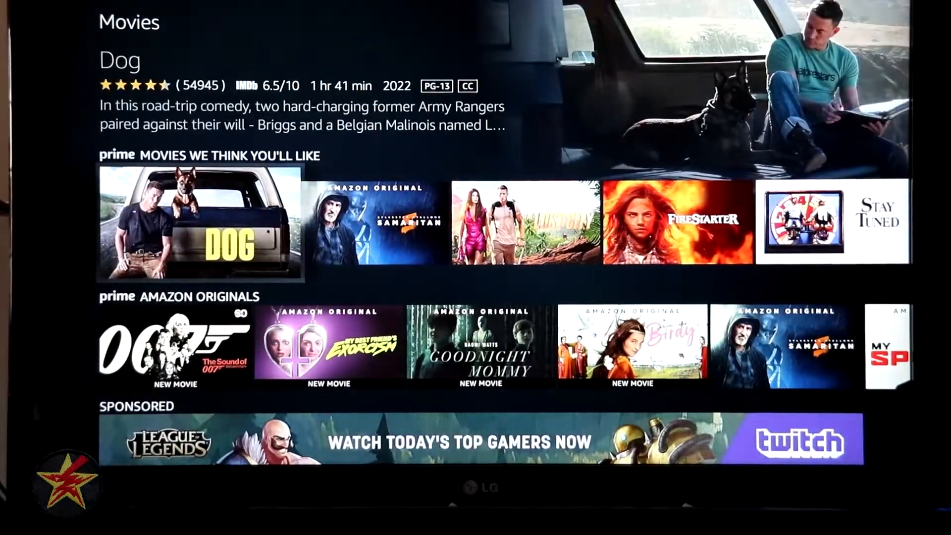
{"action": "scroll", "scroll_direction": "down", "scroll_amount": 3}
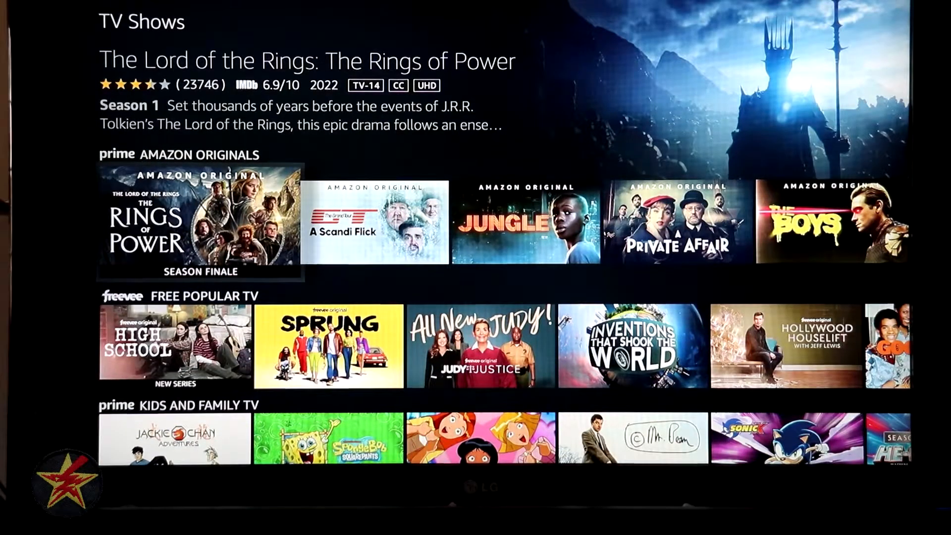
- Scroll through the TV Shows tab's Amazon Originals, Science Fiction and Action rows
{"action": "scroll", "scroll_direction": "down", "scroll_amount": 3}
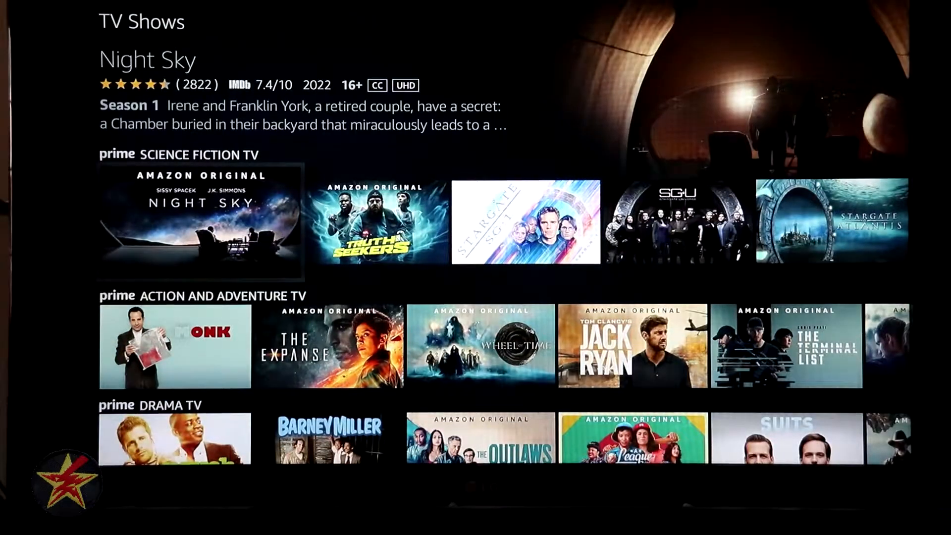
{"action": "scroll", "scroll_direction": "down", "scroll_amount": 3}
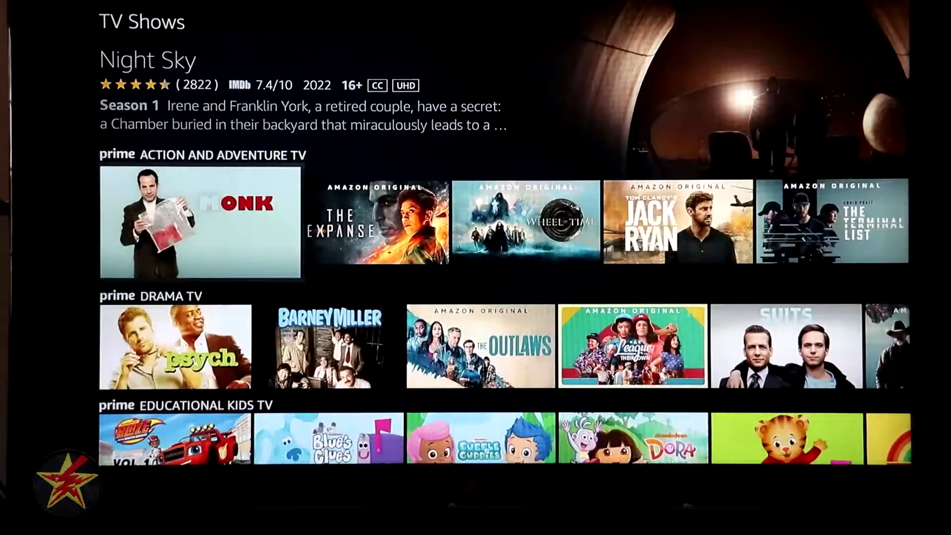
{"action": "scroll", "scroll_direction": "down", "scroll_amount": 3}
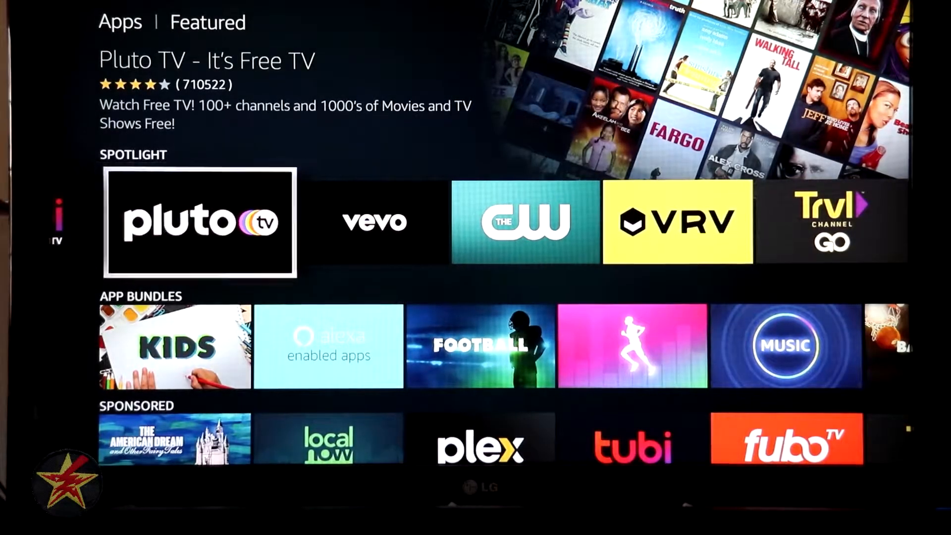
- Open a spotlight app and scroll past Featured Content and Trailers to Customer Reviews
{"action": "left_click", "coordinate": [201, 227]}
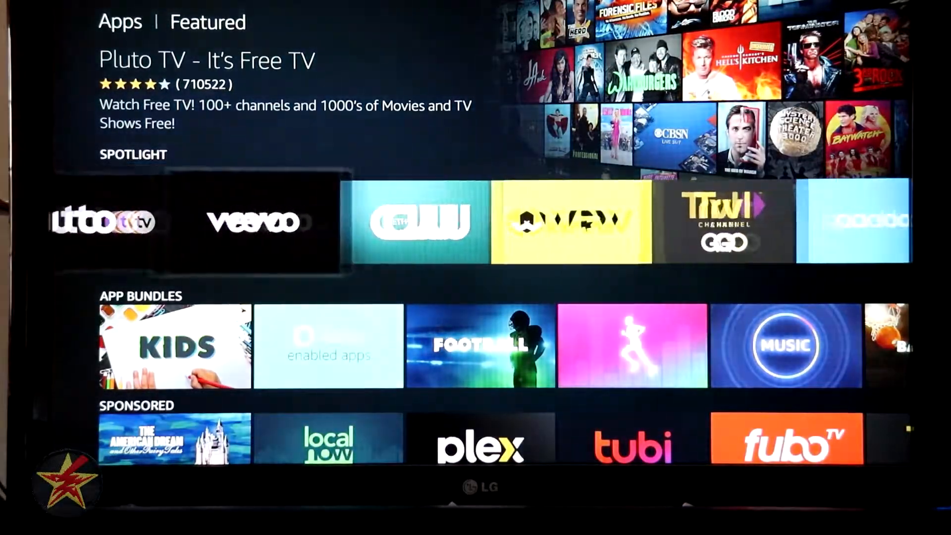
{"action": "scroll", "scroll_direction": "right", "scroll_amount": 3}
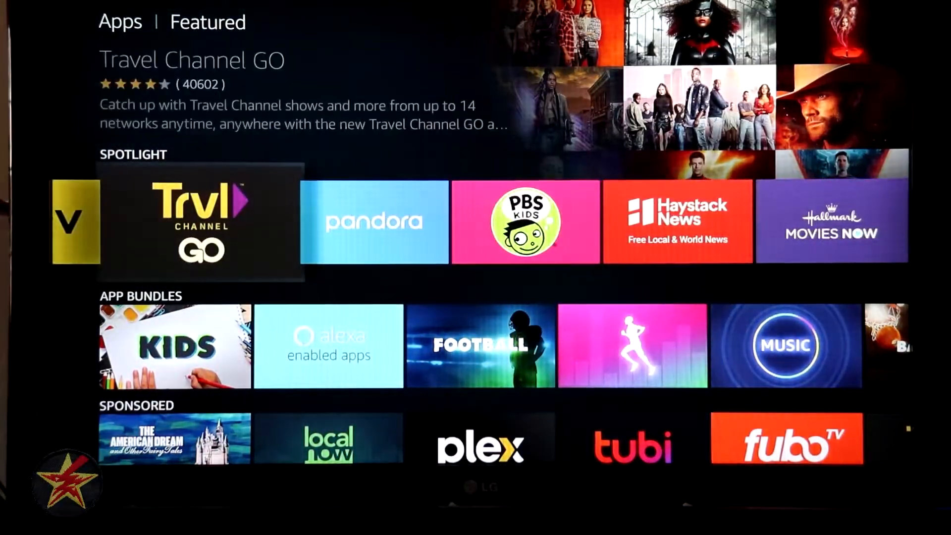
{"action": "left_click", "coordinate": [199, 221]}
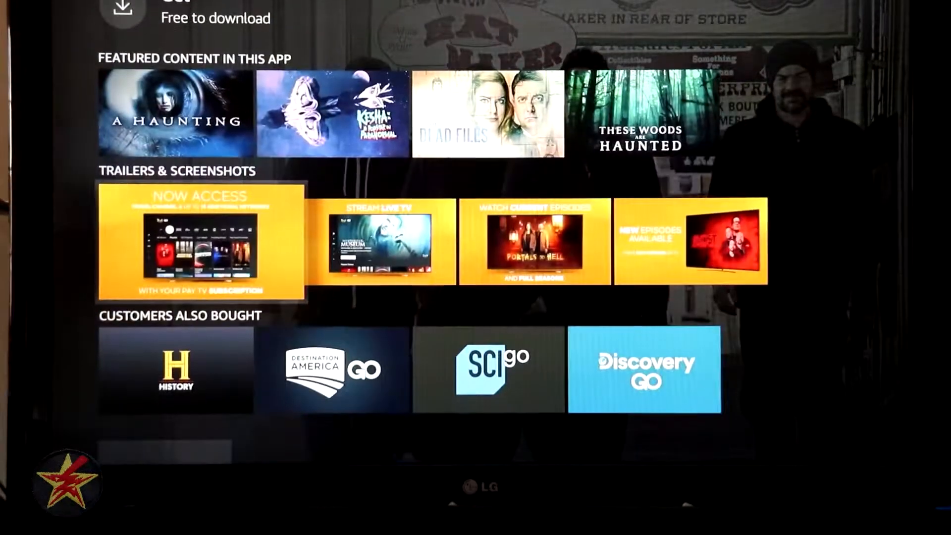
{"action": "scroll", "scroll_direction": "down", "scroll_amount": 3}
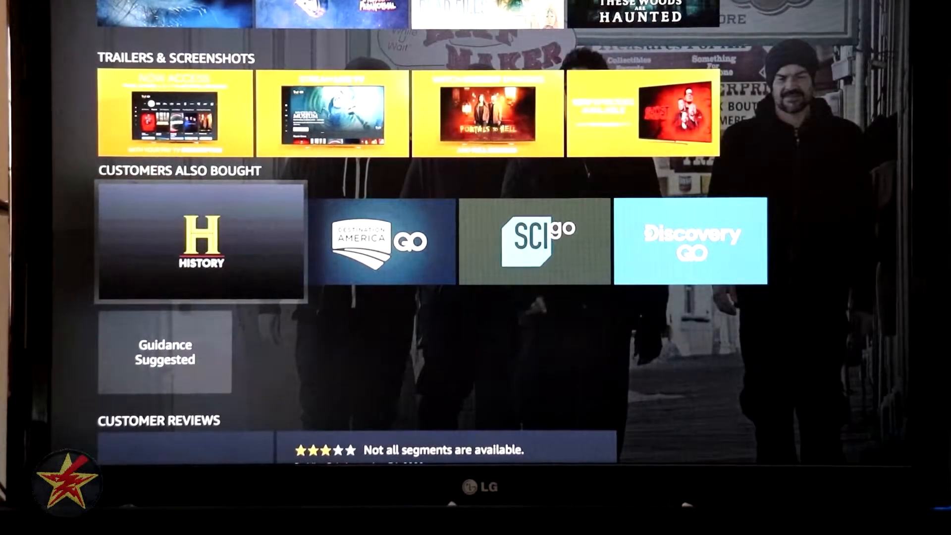
{"action": "scroll", "scroll_direction": "down", "scroll_amount": 3}
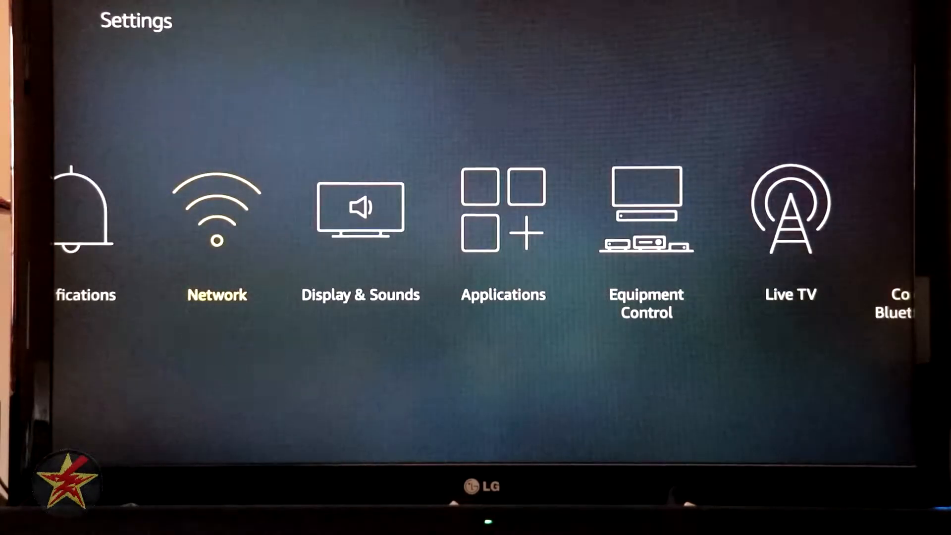
- Move focus from Network to the Display & Sounds settings category
{"action": "key", "text": "right"}
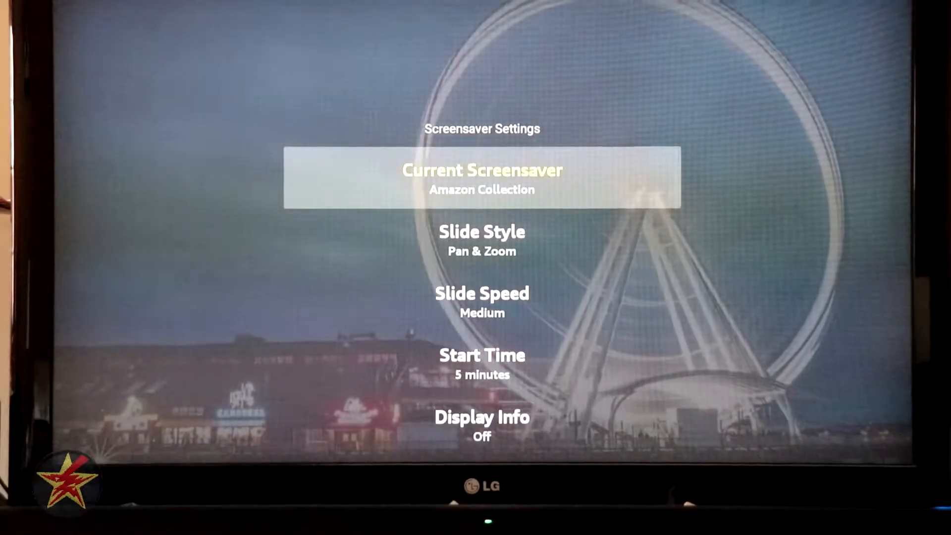
- Leave the Amazon Collection Screensaver Settings to reach the Display options
{"action": "key", "text": "Back"}
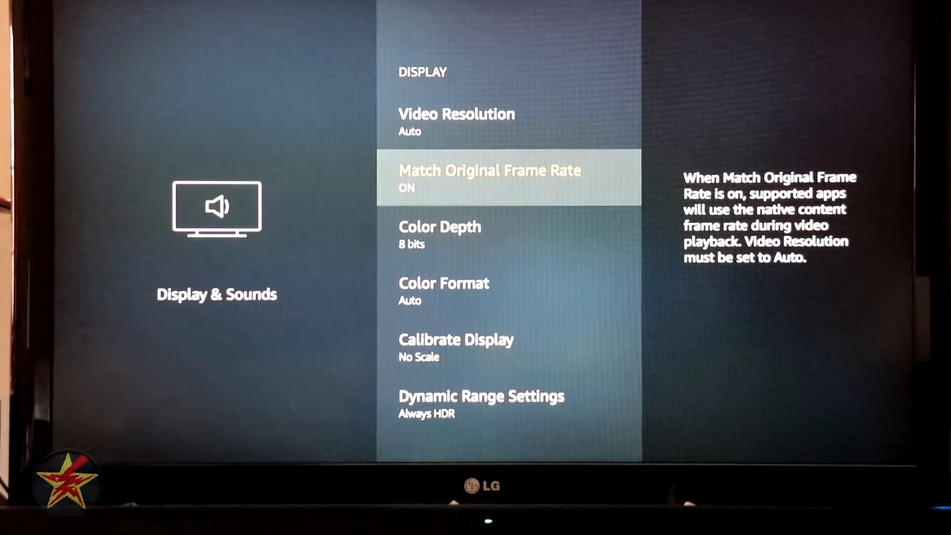
- Select a Display option while reviewing resolution, frame rate, colour, calibration and HDR
{"action": "left_click", "coordinate": [441, 232]}
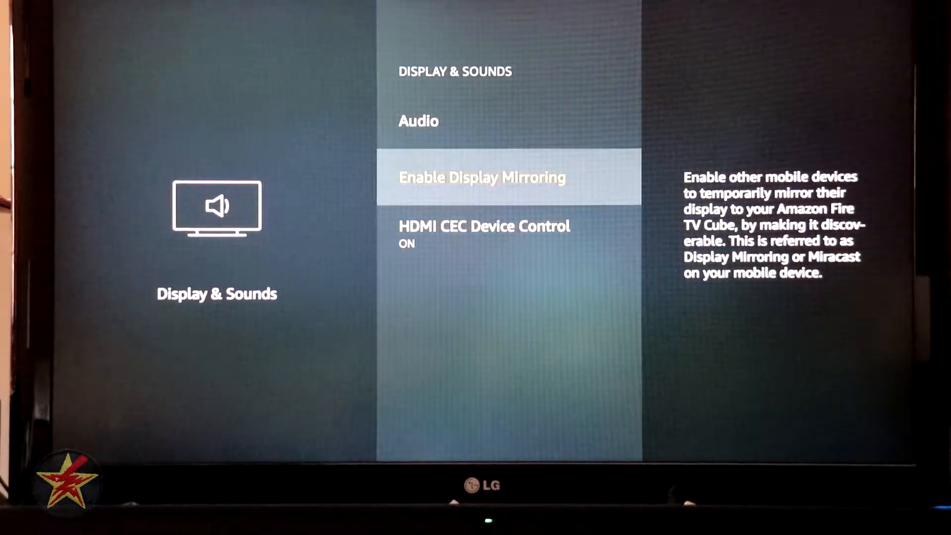
- Return from Display & Sounds to the Settings row and advance to Equipment Control
{"action": "key", "text": "down"}
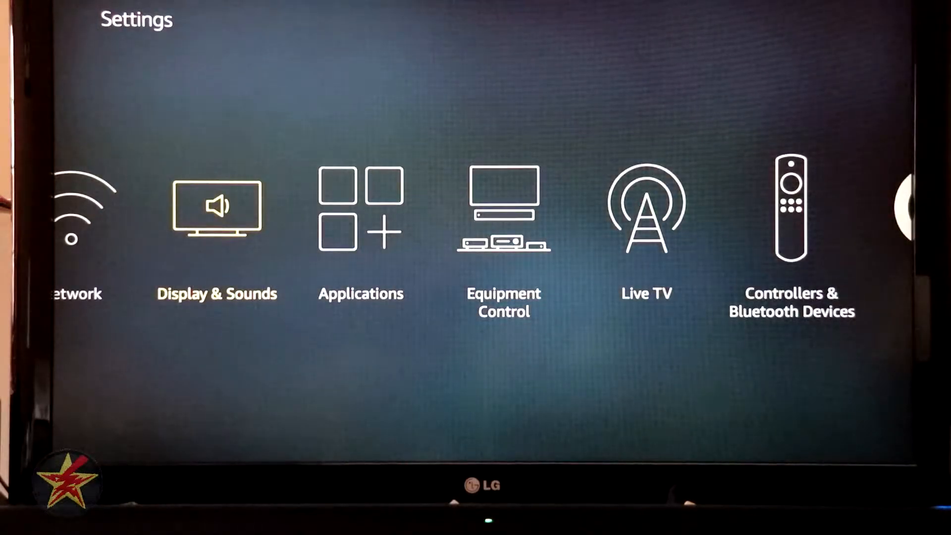
{"action": "key", "text": "right"}
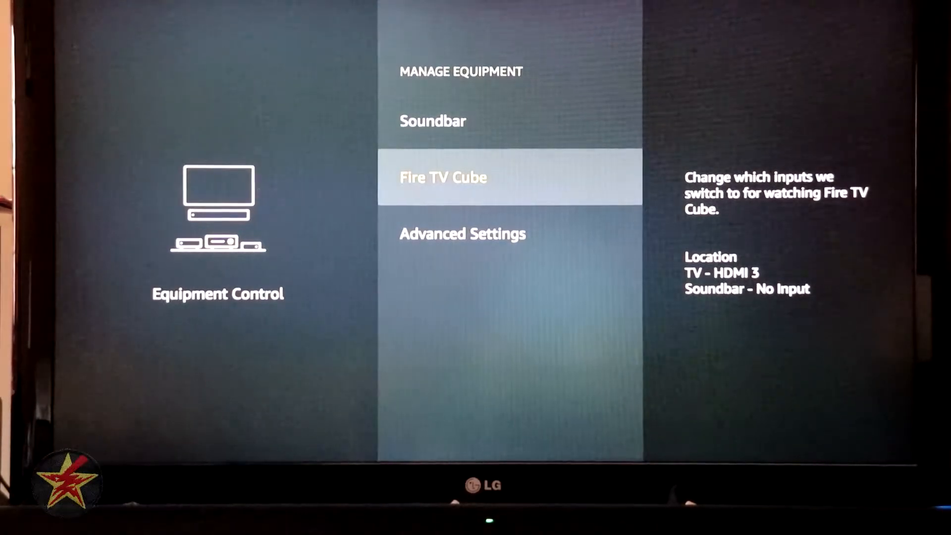
- Back out of Manage Equipment and Equipment Control to the main Settings row
{"action": "key", "text": "Down"}
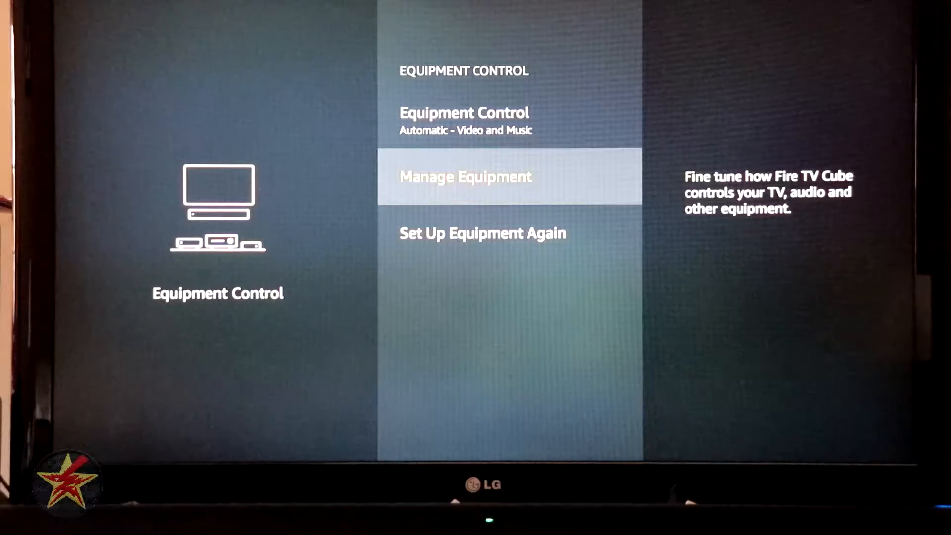
{"action": "key", "text": "down"}
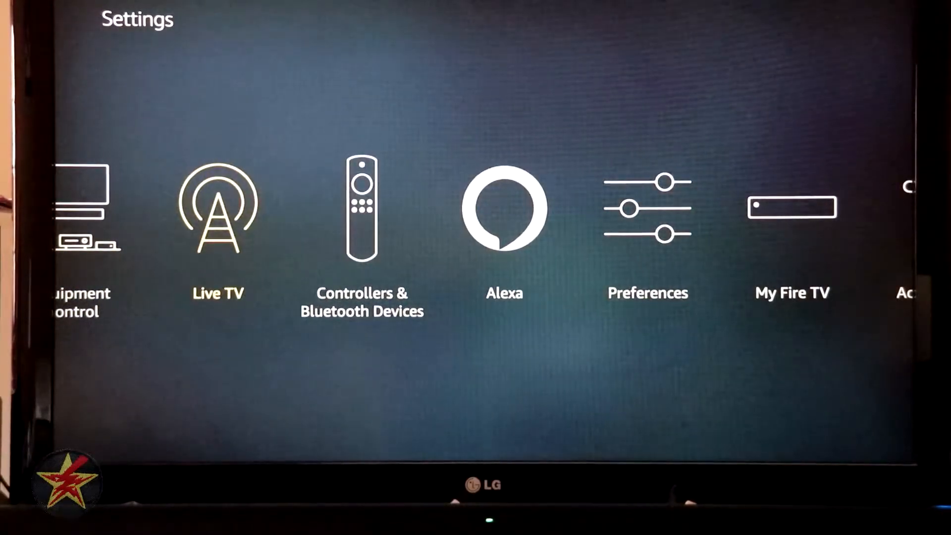
- Open Live TV settings, view Pluto TV (62) and Tubi (33) sources, then back out
{"action": "left_click", "coordinate": [218, 207]}
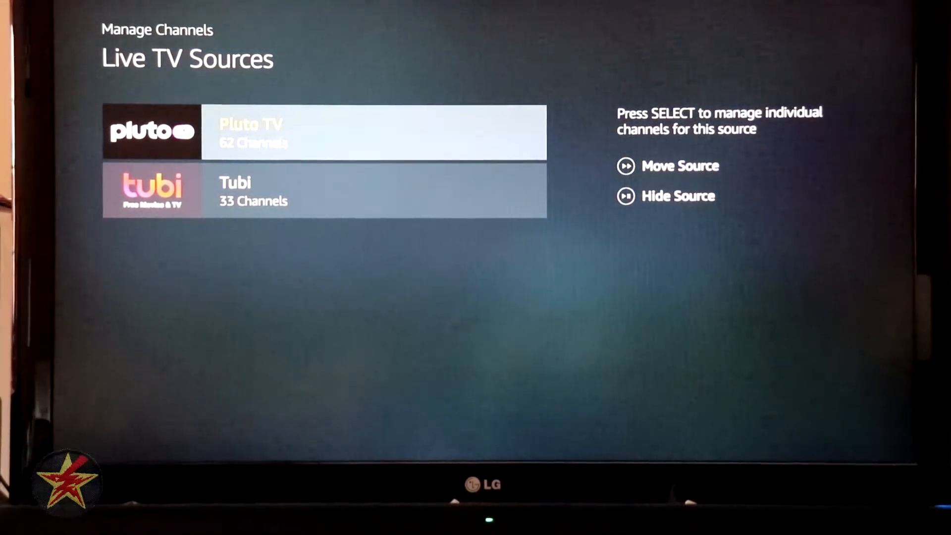
{"action": "key", "text": "Back"}
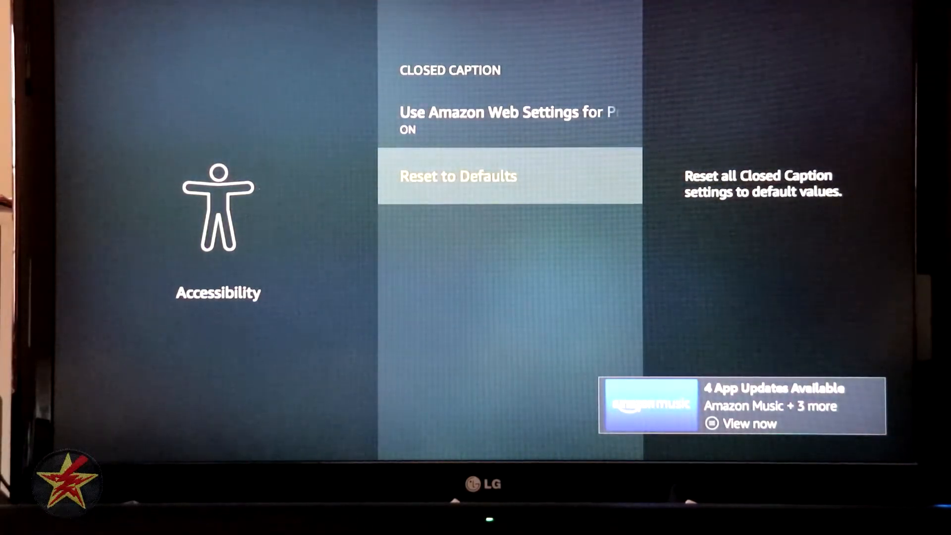
- Back out from Closed Caption through Accessibility toward Home
{"action": "key", "text": "Back"}
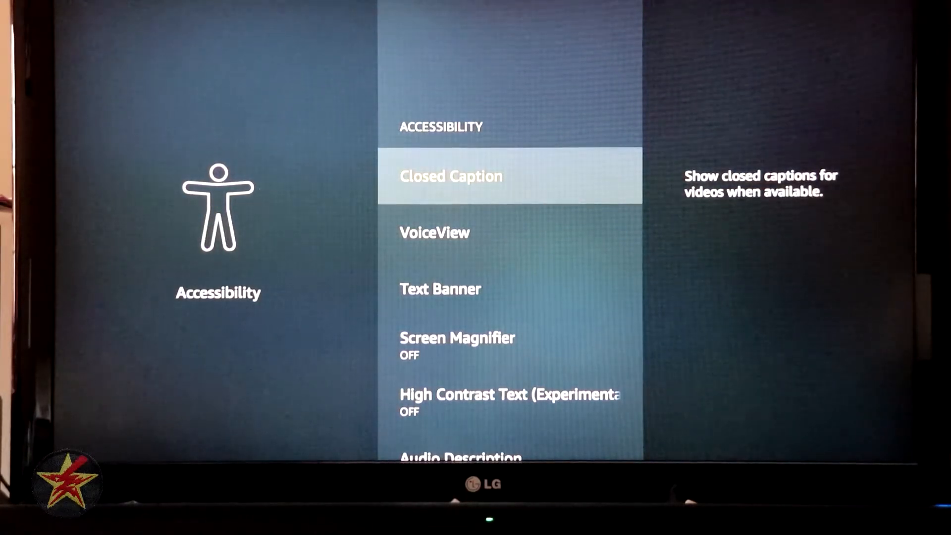
{"action": "key", "text": "down"}
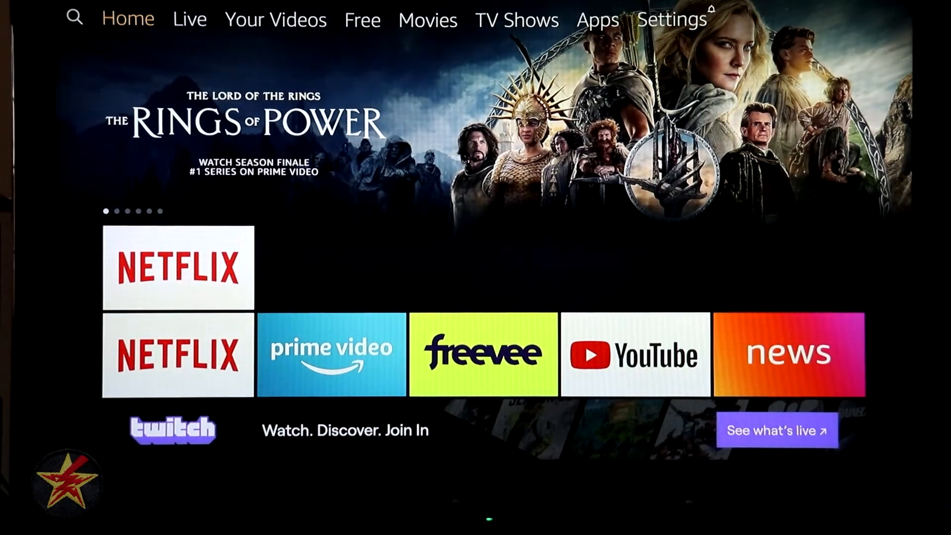
- Select Settings in the Home screen's top navigation bar
{"action": "left_click", "coordinate": [671, 22]}
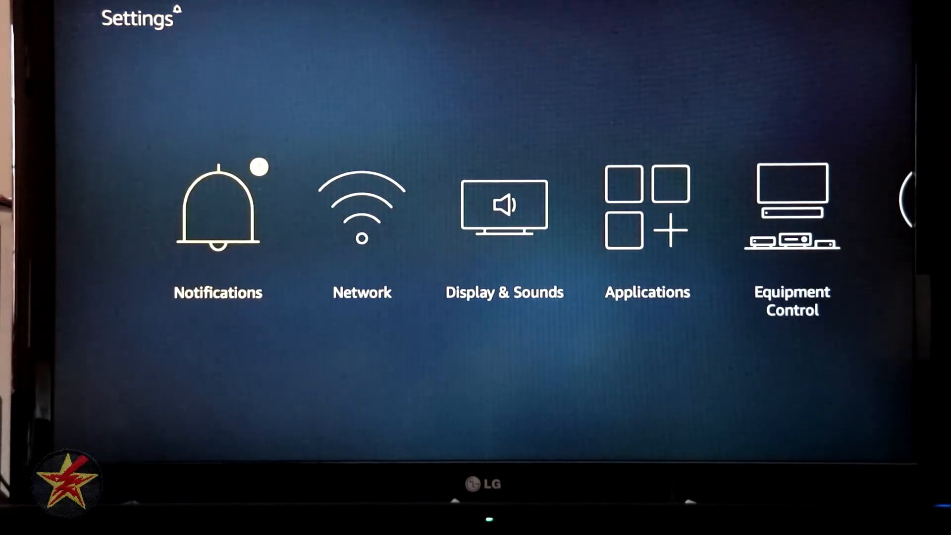